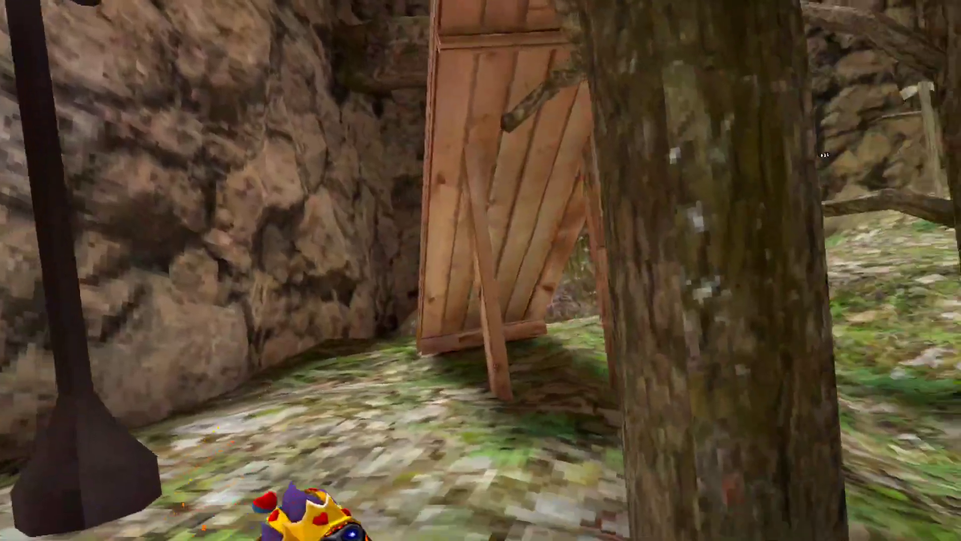
pyautogui.moveTo(480, 271)
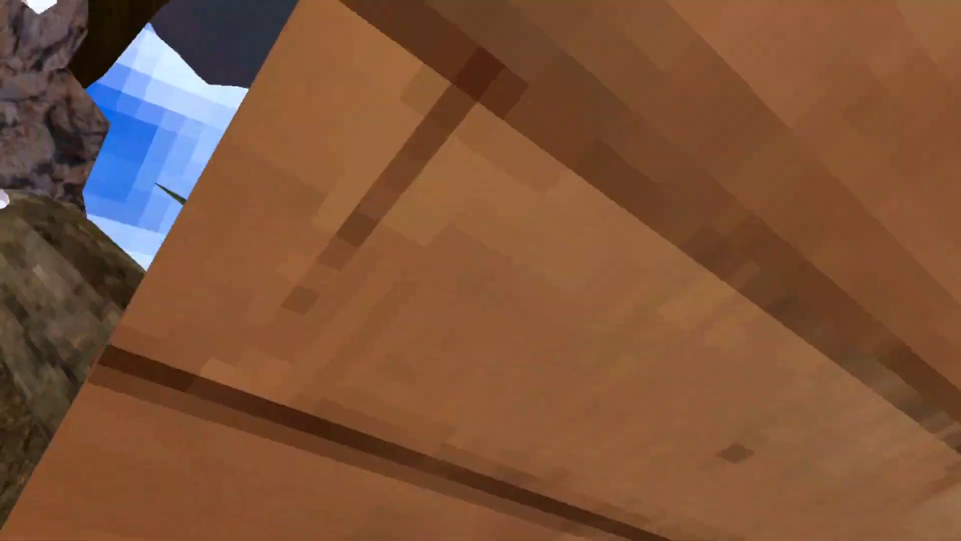
pyautogui.moveTo(481, 270)
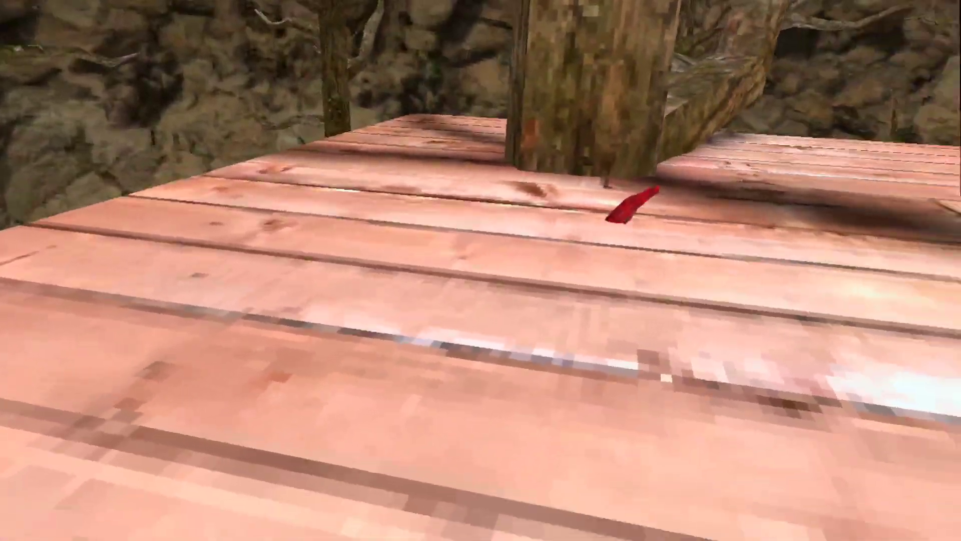
pyautogui.moveTo(480, 270)
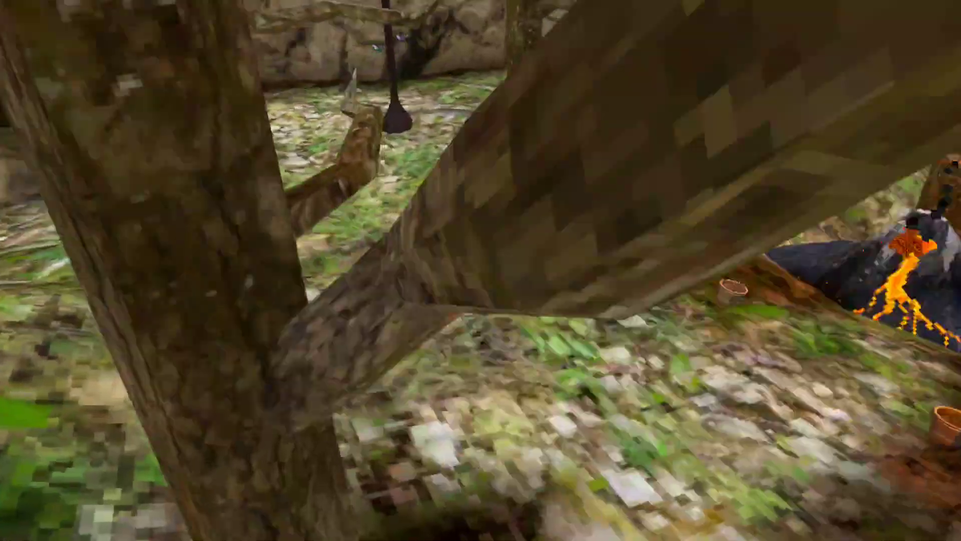
pyautogui.moveTo(481, 270)
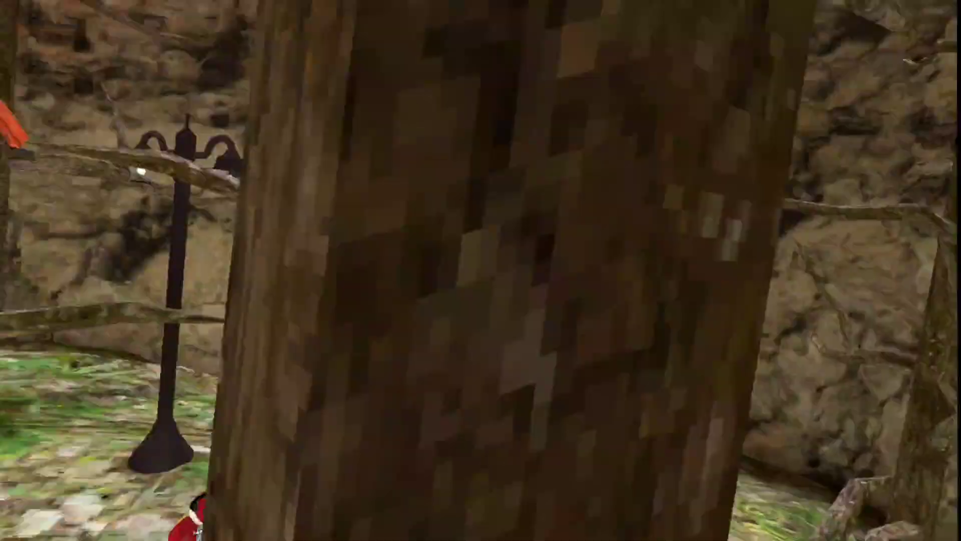
pyautogui.moveTo(480, 270)
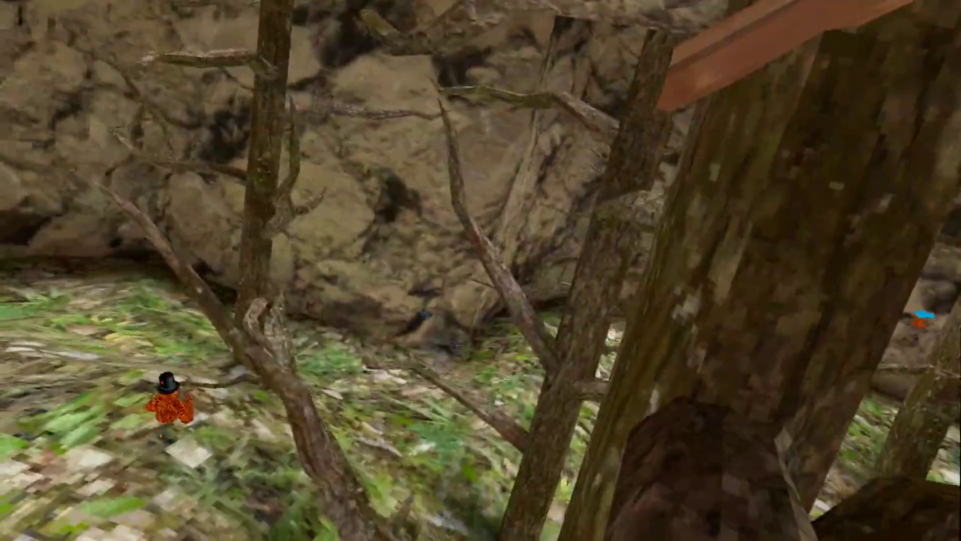
pyautogui.moveTo(481, 271)
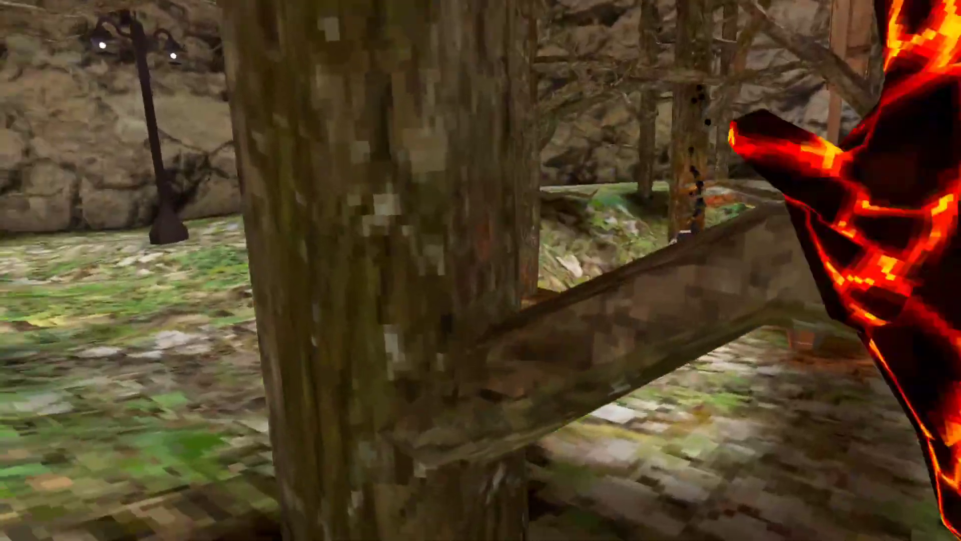
pyautogui.moveTo(480, 270)
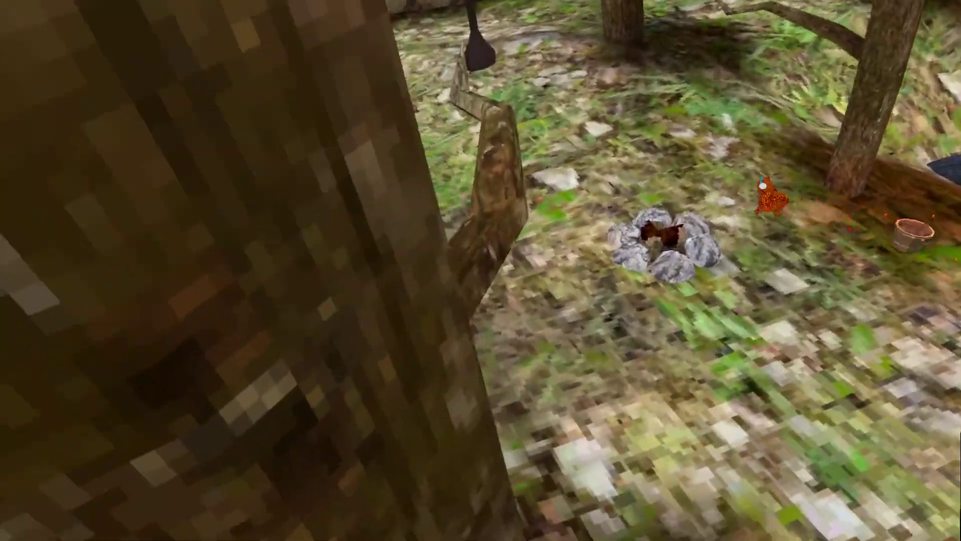
pyautogui.moveTo(480, 271)
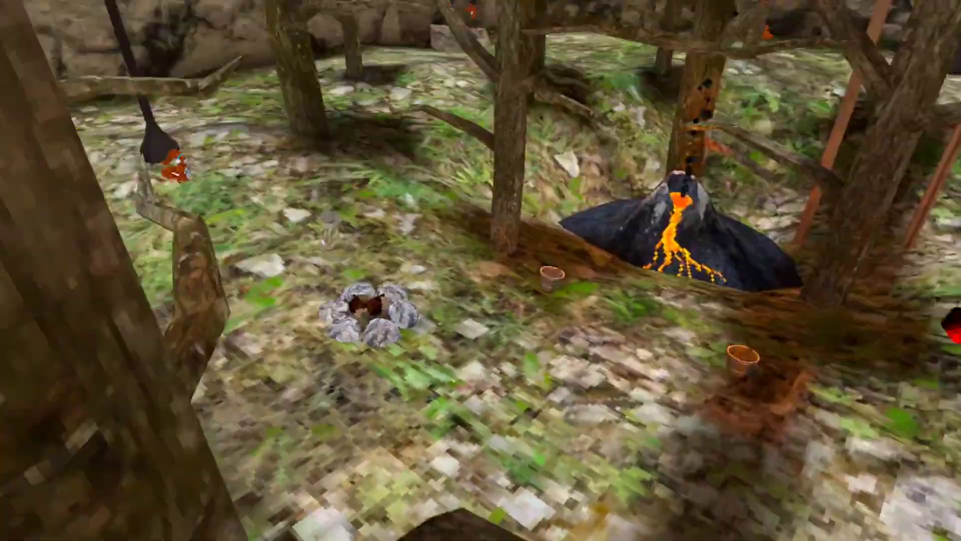
pyautogui.moveTo(481, 271)
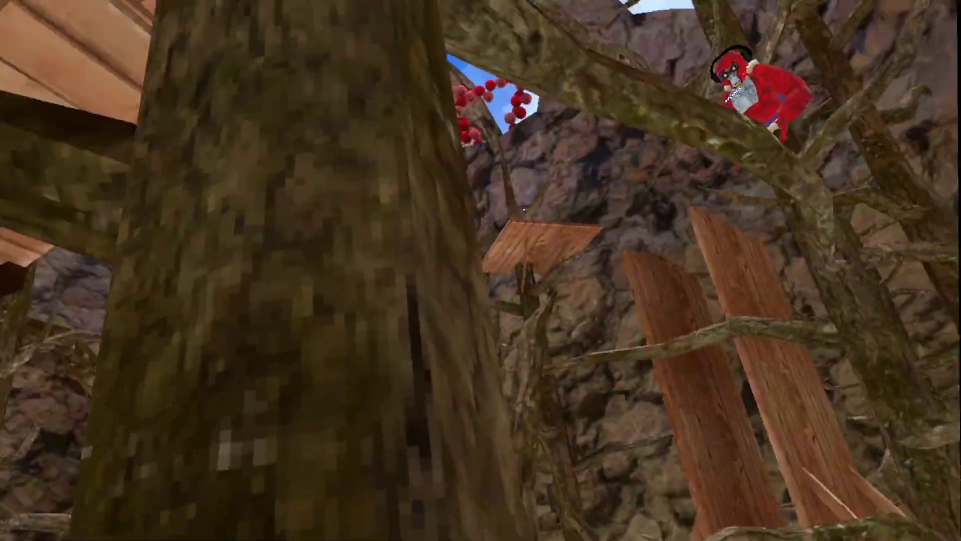
pyautogui.moveTo(481, 270)
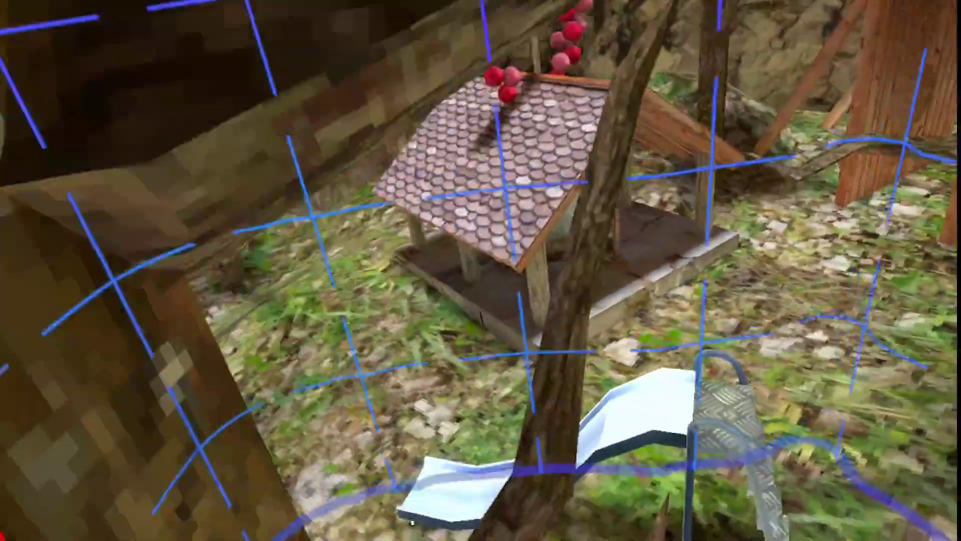
pyautogui.moveTo(480, 271)
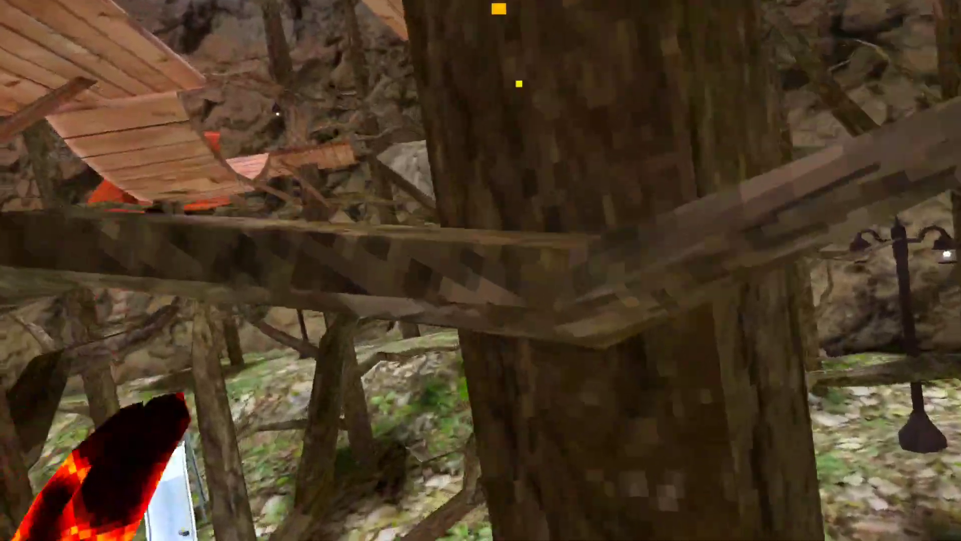
pyautogui.moveTo(480, 270)
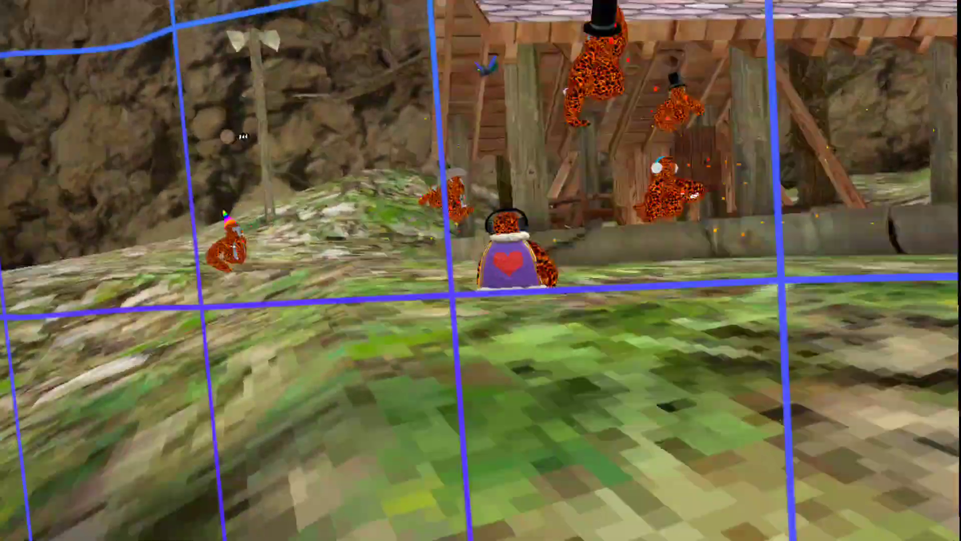
pyautogui.moveTo(481, 270)
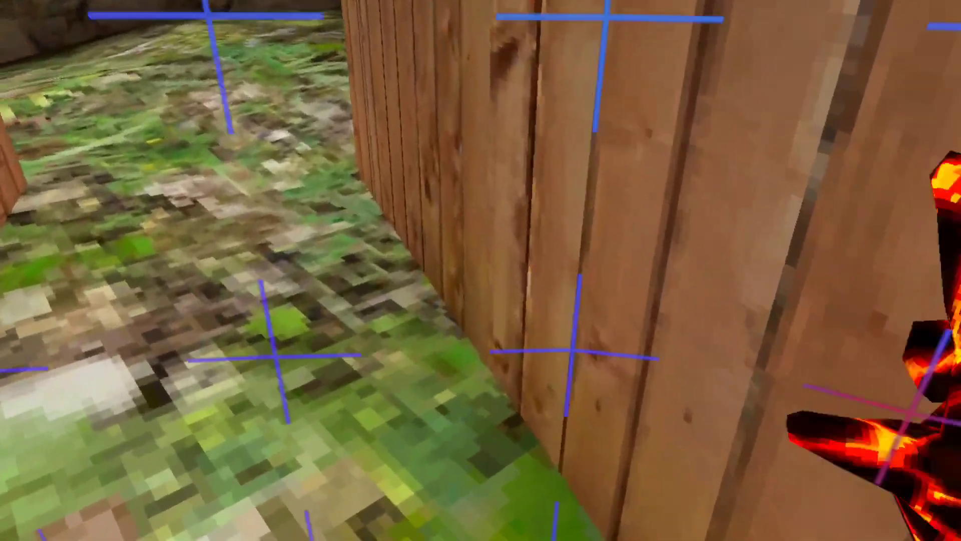
pyautogui.moveTo(480, 270)
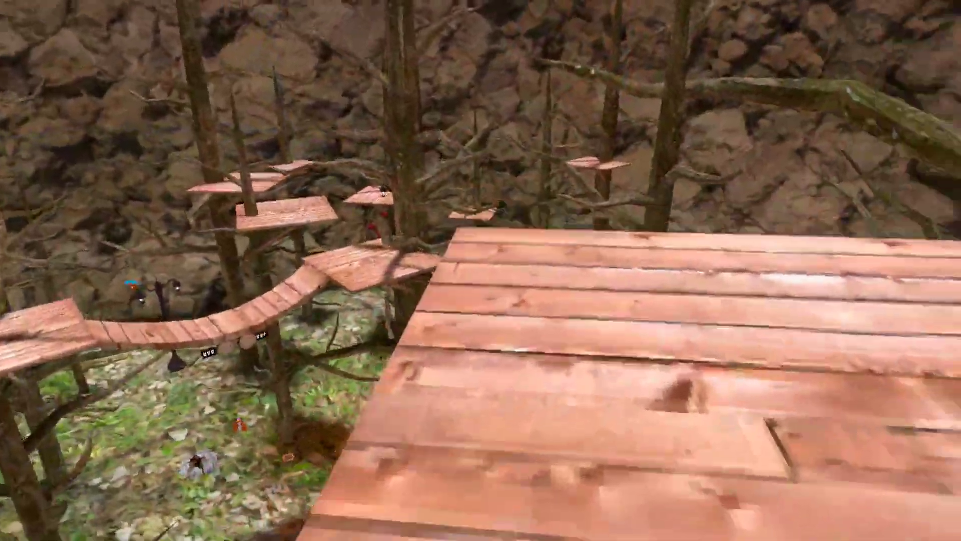
pyautogui.moveTo(481, 271)
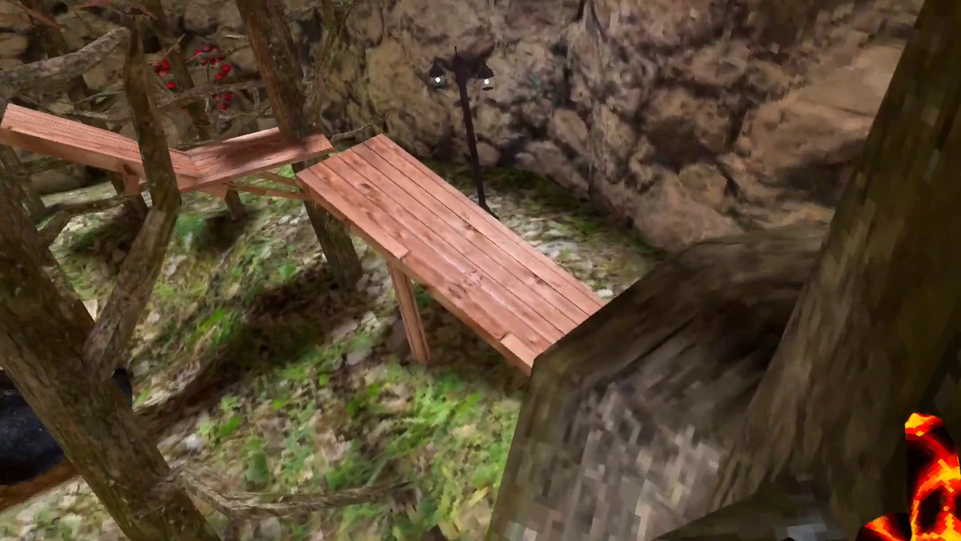
pyautogui.moveTo(480, 270)
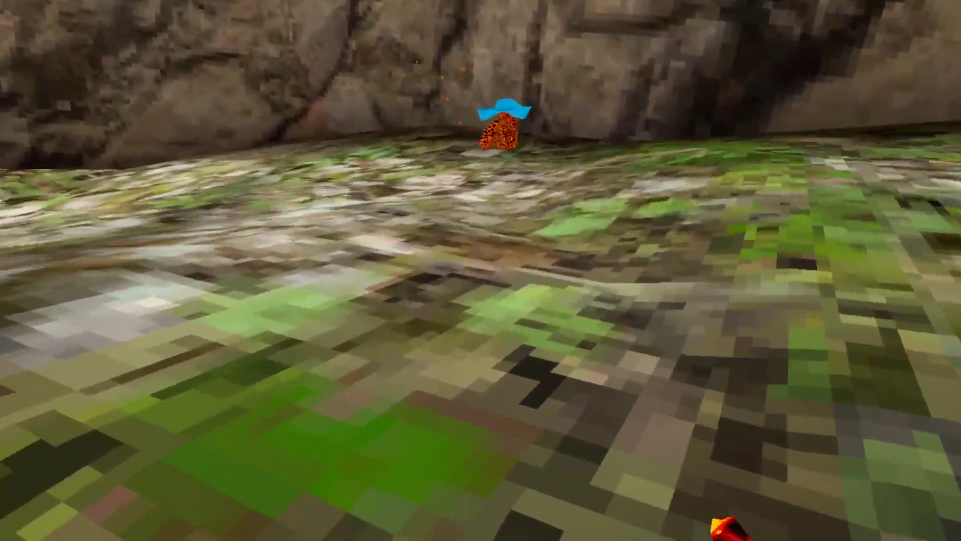
pyautogui.moveTo(480, 271)
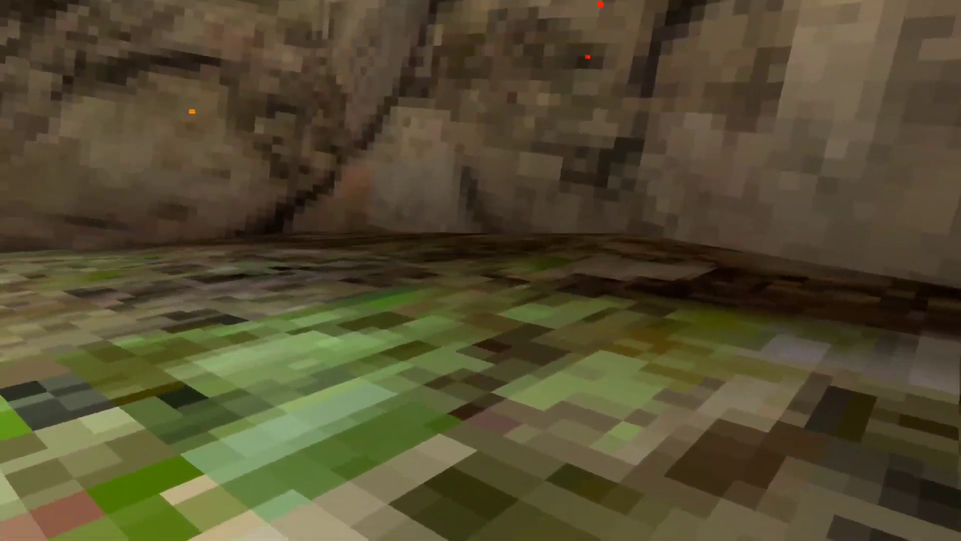
pyautogui.moveTo(480, 271)
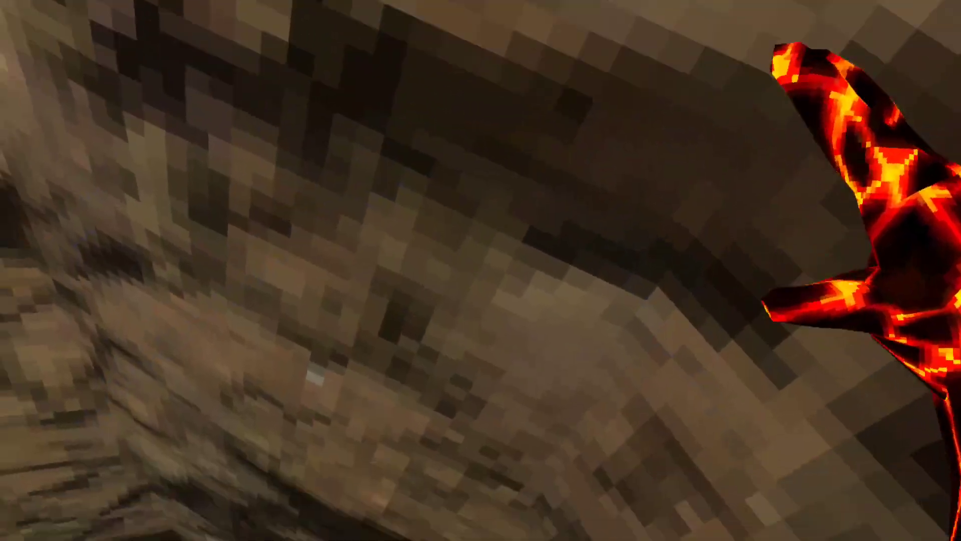
pyautogui.moveTo(480, 271)
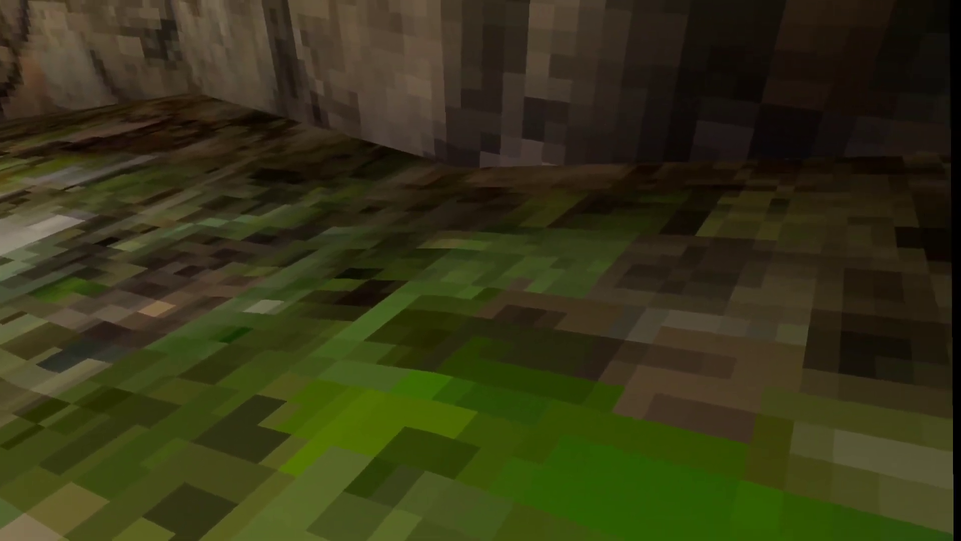
pyautogui.moveTo(480, 270)
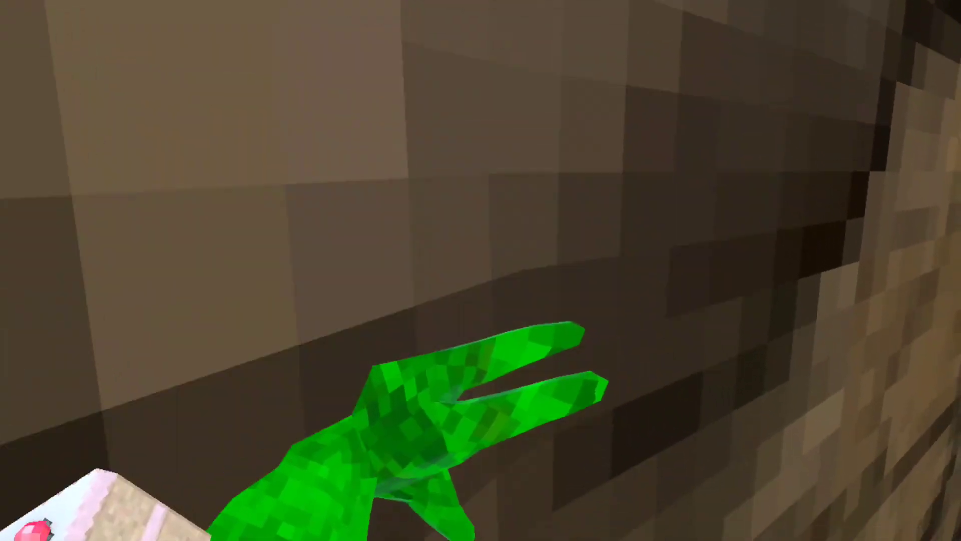
pyautogui.moveTo(481, 271)
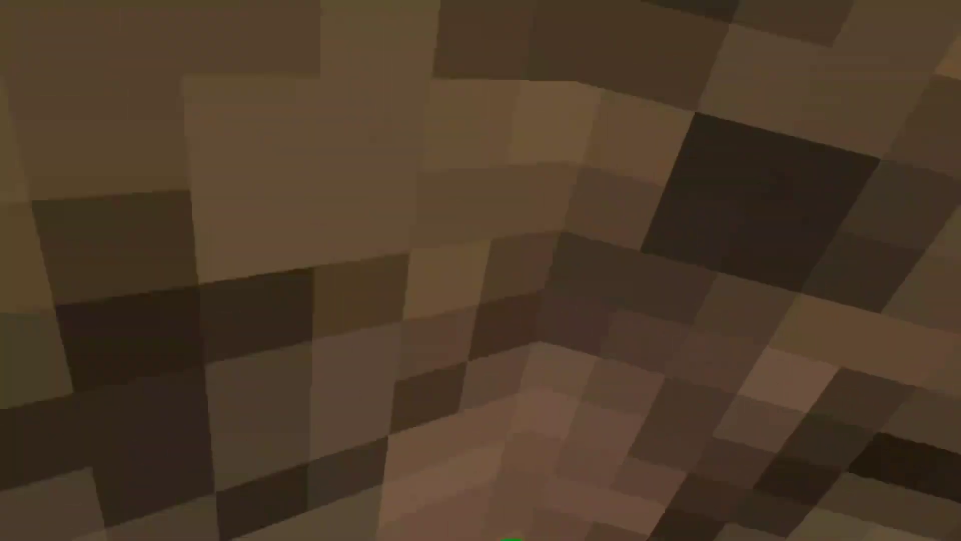